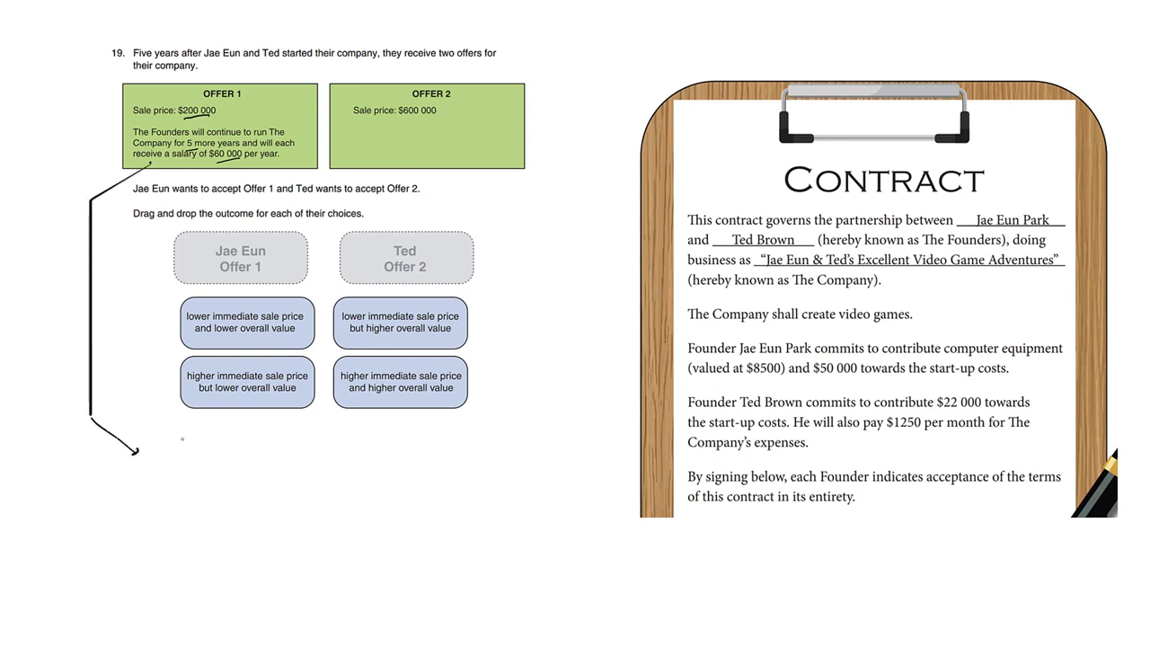
pyautogui.write('200')
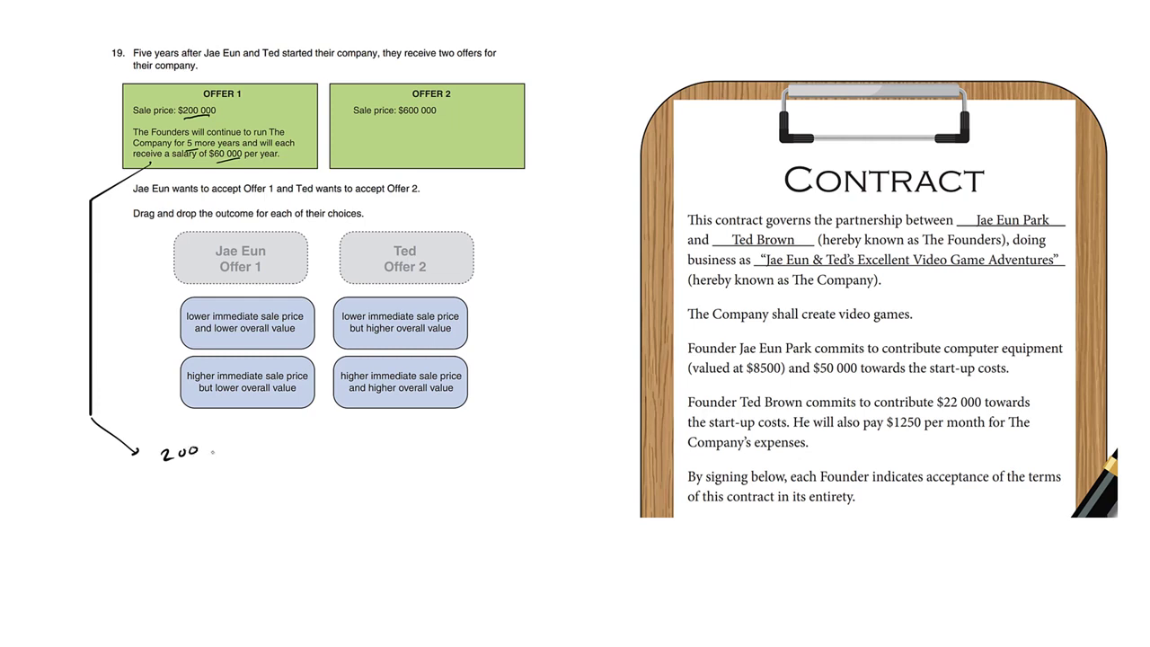
pyautogui.write(',000')
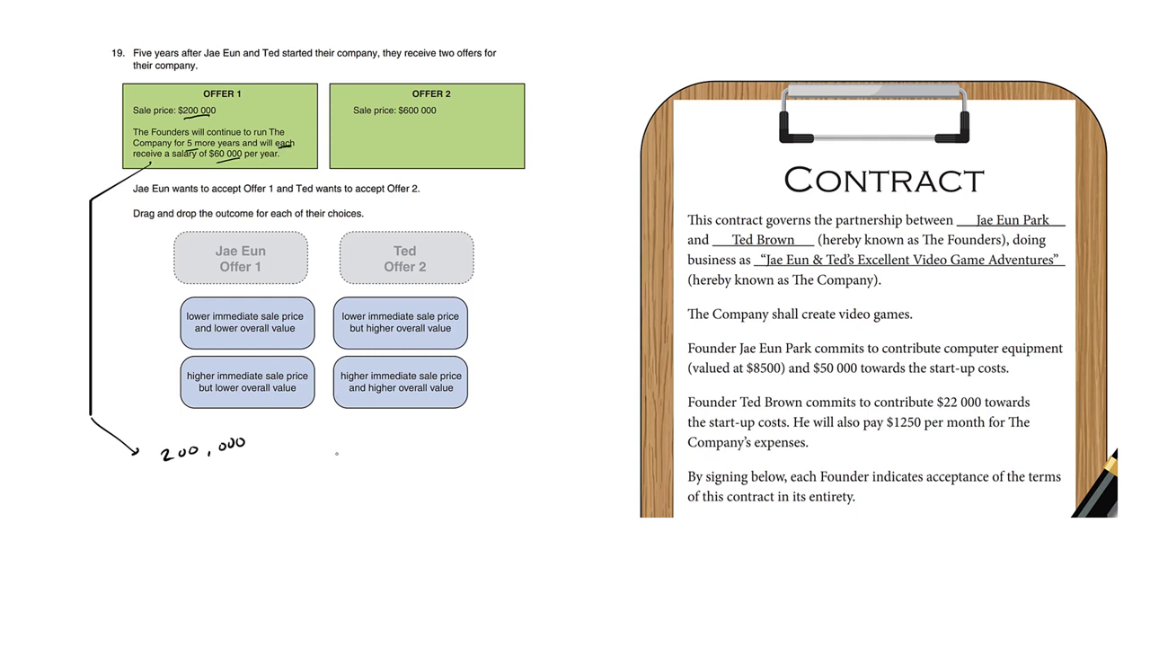
pyautogui.write('$1')
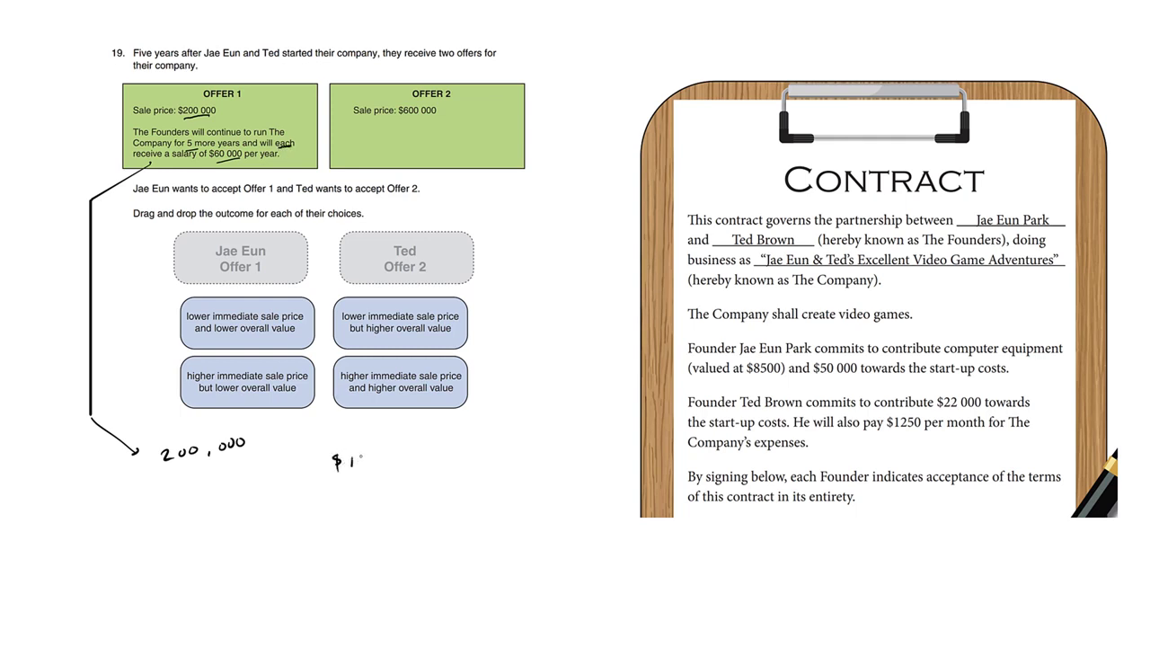